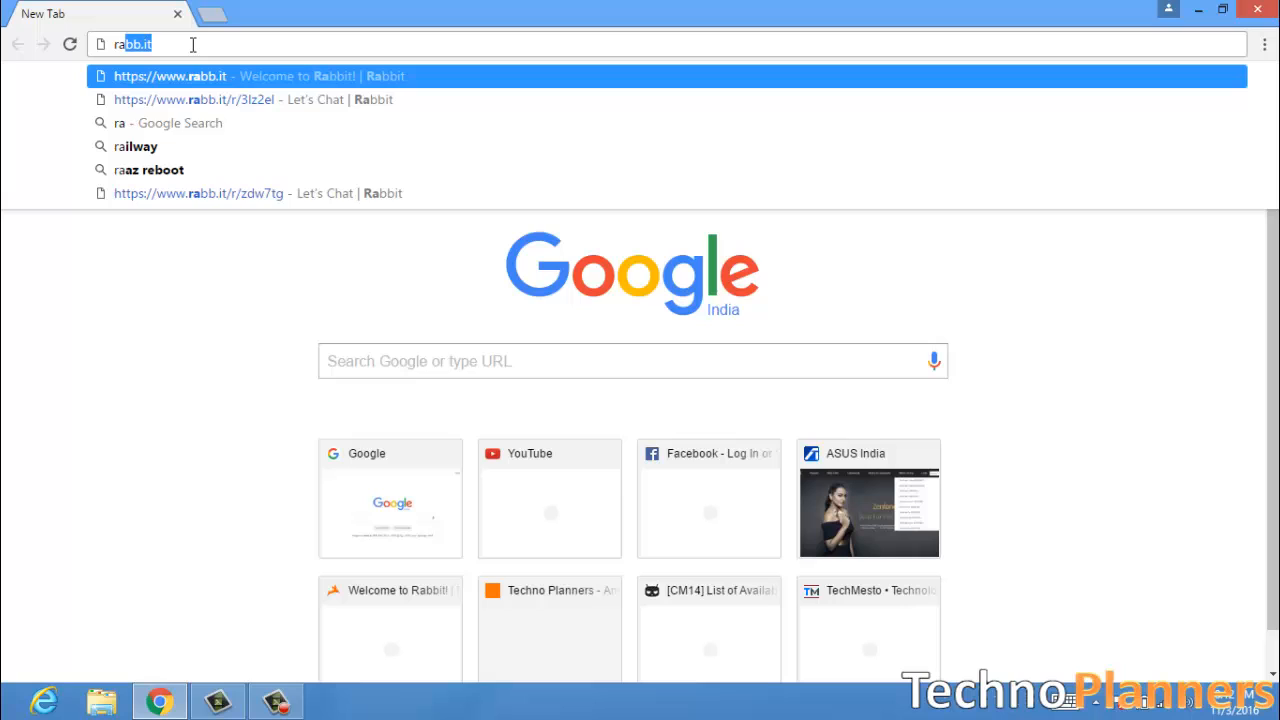
- Load the Rabbit website rabb.it in Chrome's address bar
{"action": "type", "text": "bb.it"}
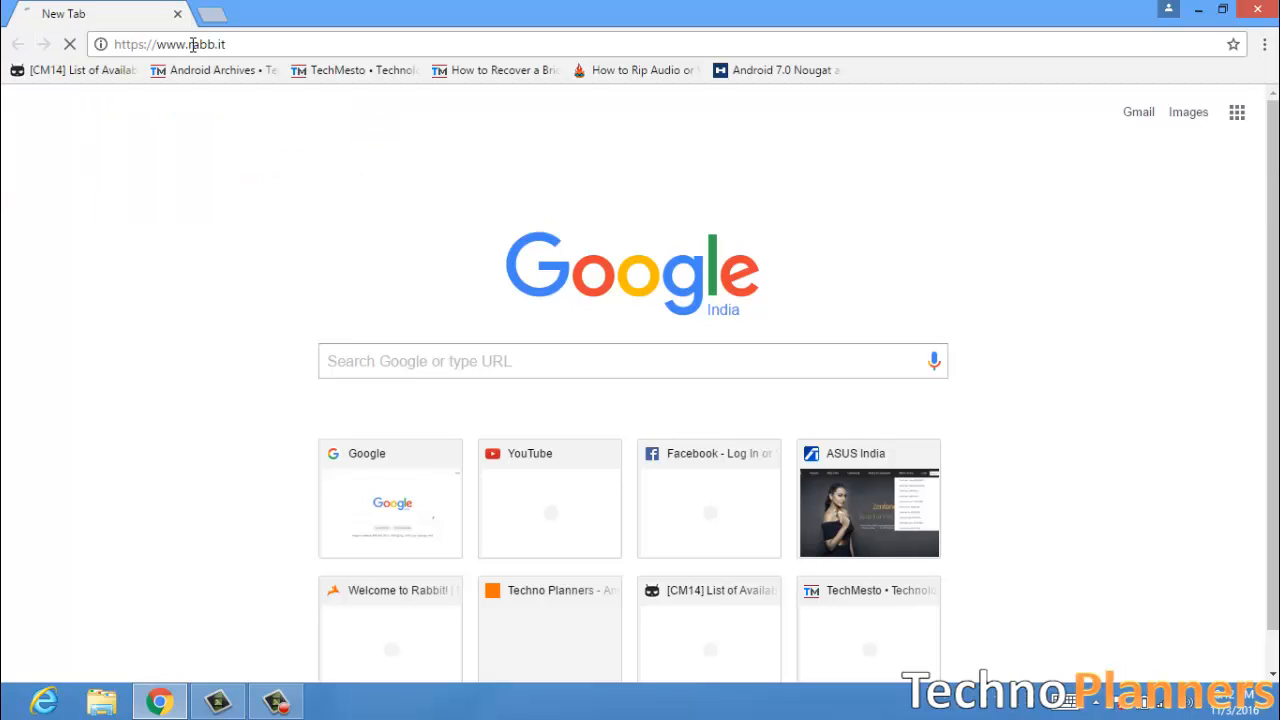
{"action": "key", "text": "Return"}
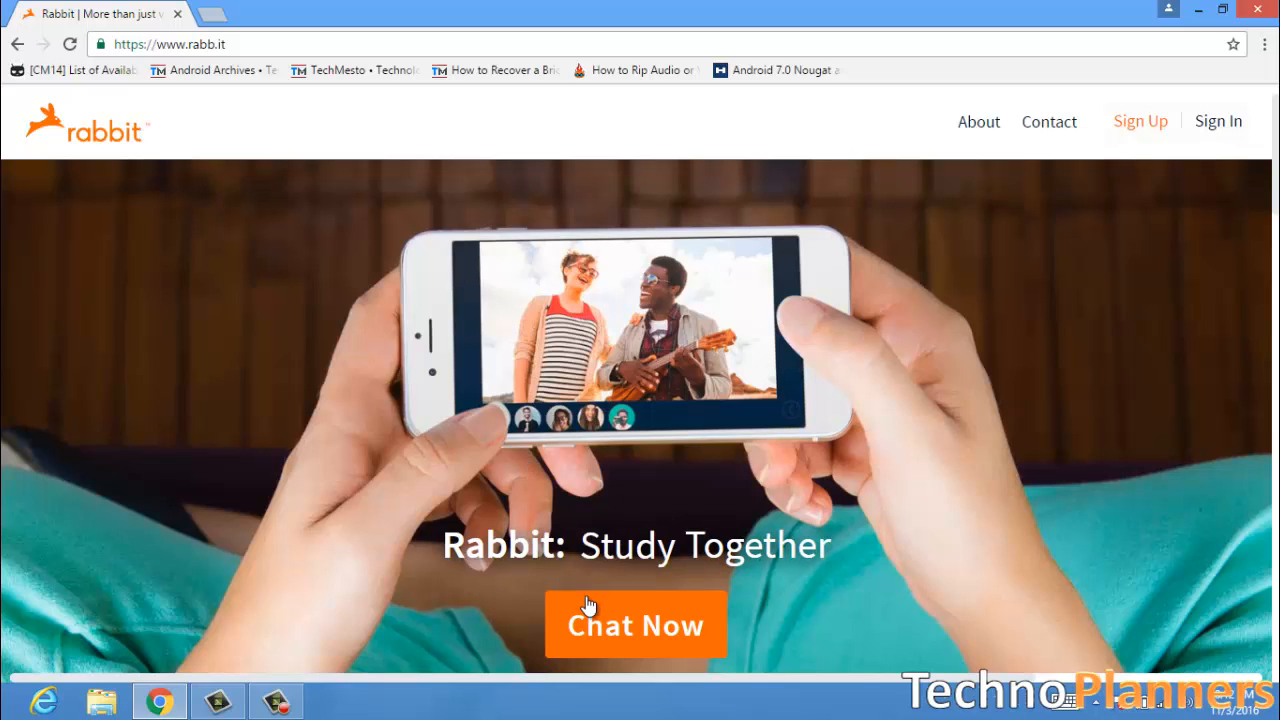
- Start a new chat room with the orange Chat Now button
{"action": "left_click", "coordinate": [636, 624]}
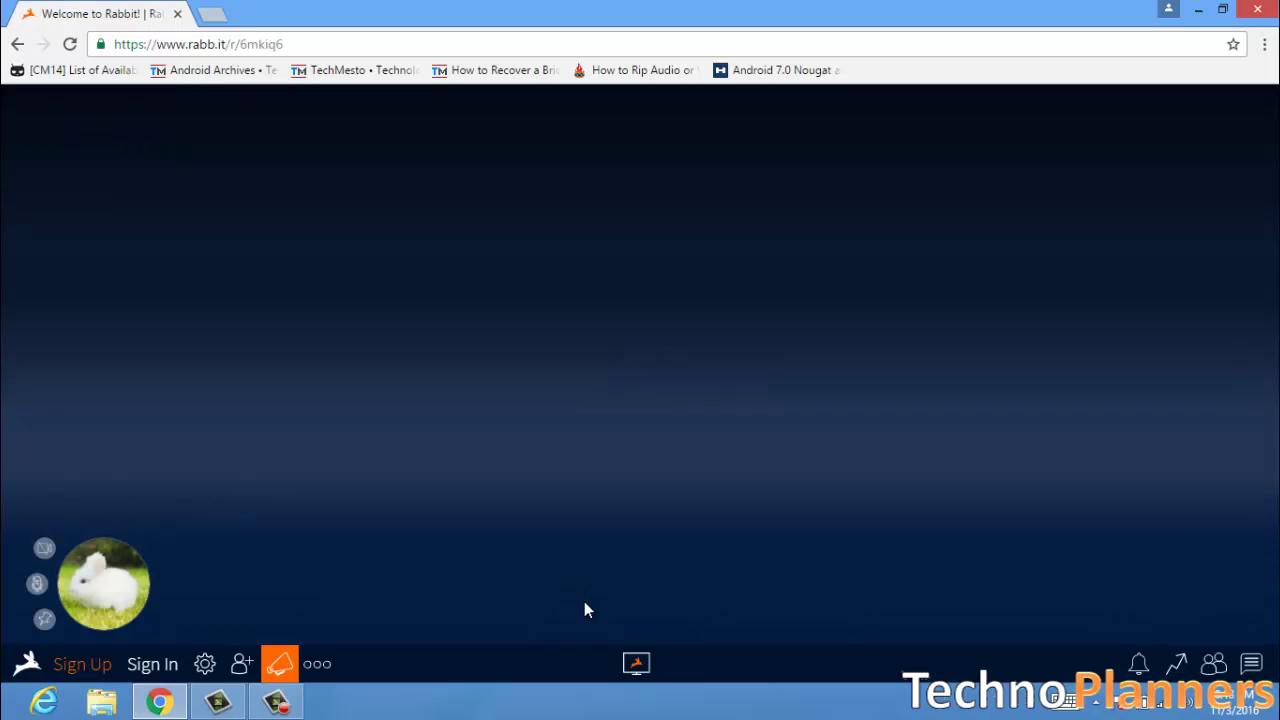
{"action": "mouse_move", "coordinate": [636, 663]}
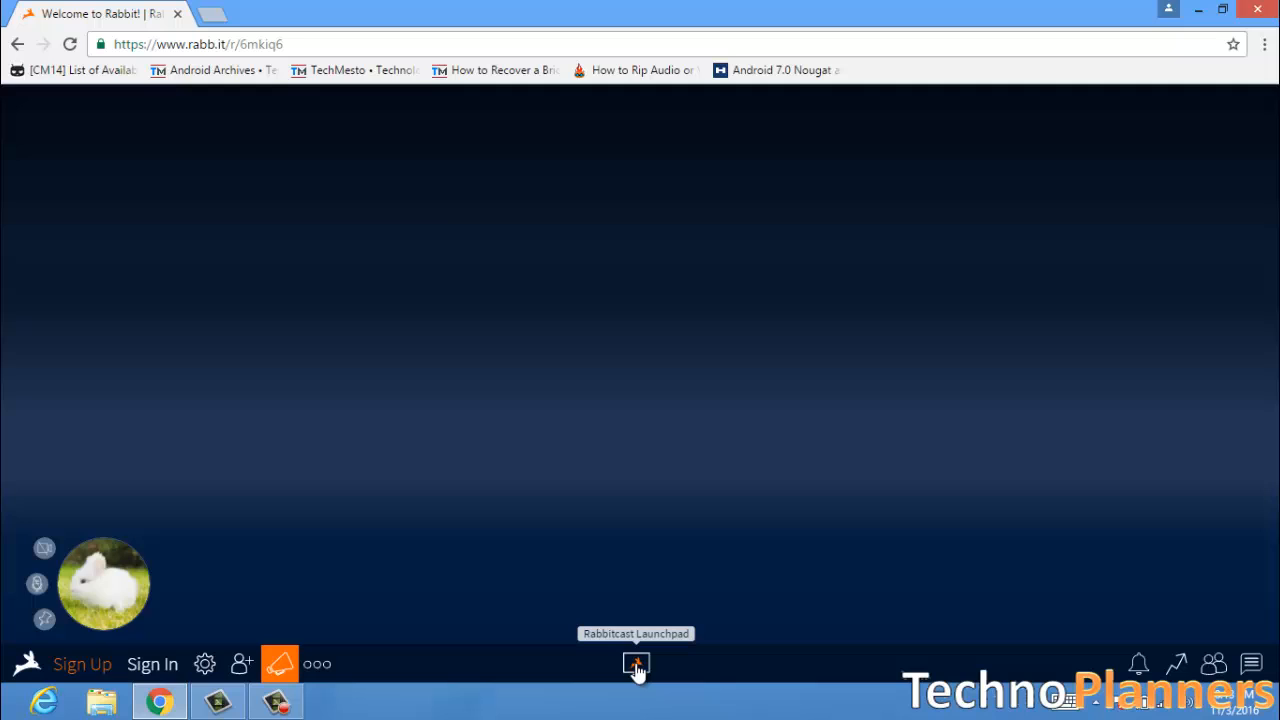
- Launch a Rabbitcast browser from the Launchpad and load google.com
{"action": "left_click", "coordinate": [636, 663]}
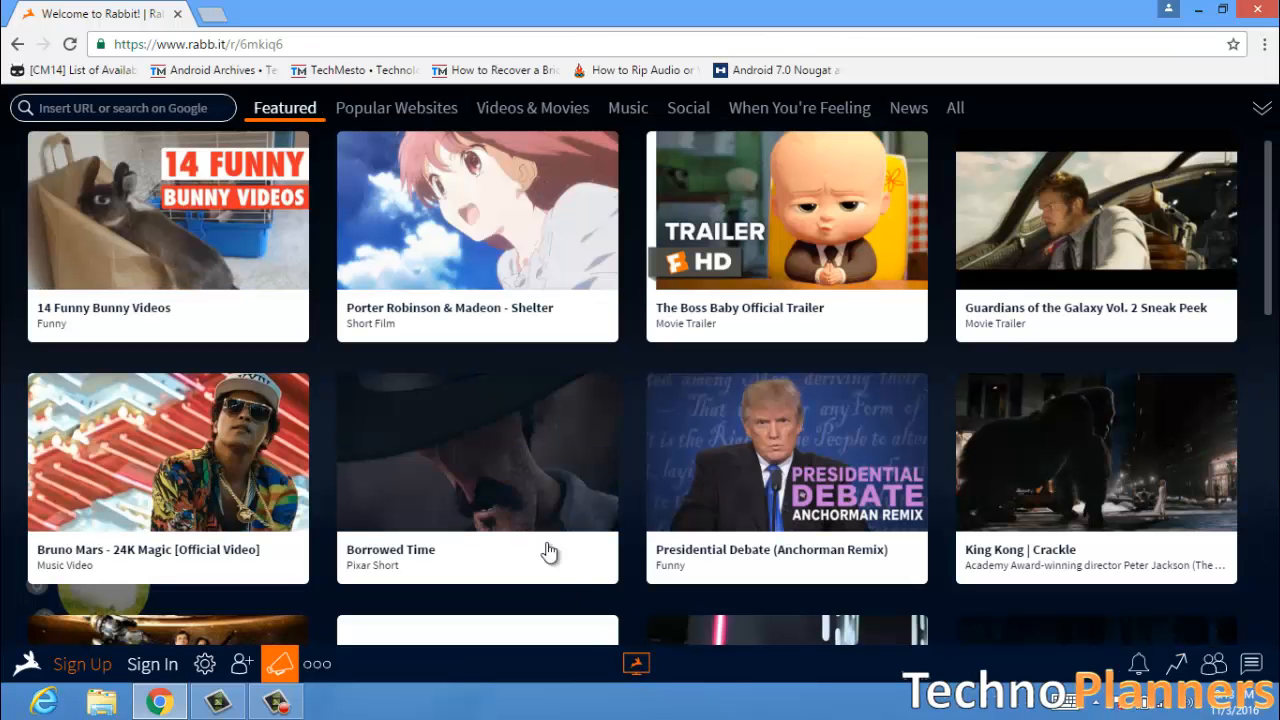
{"action": "left_click", "coordinate": [120, 107]}
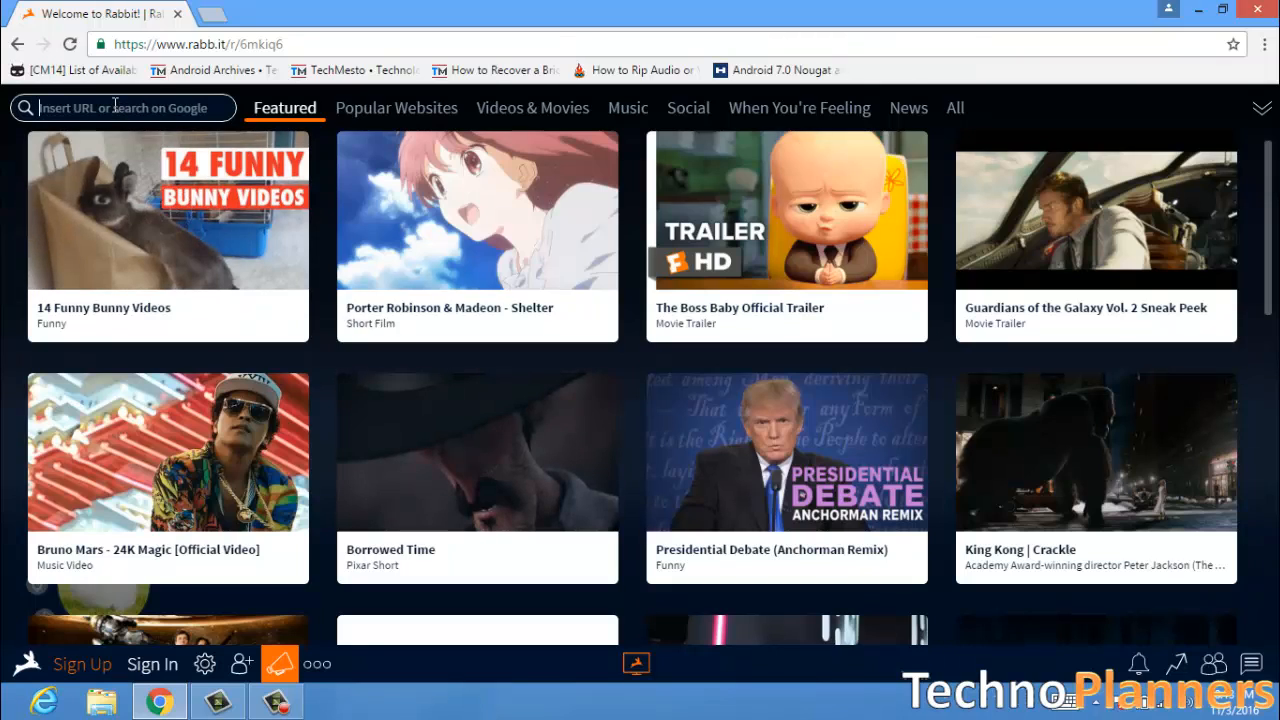
{"action": "type", "text": "google.com"}
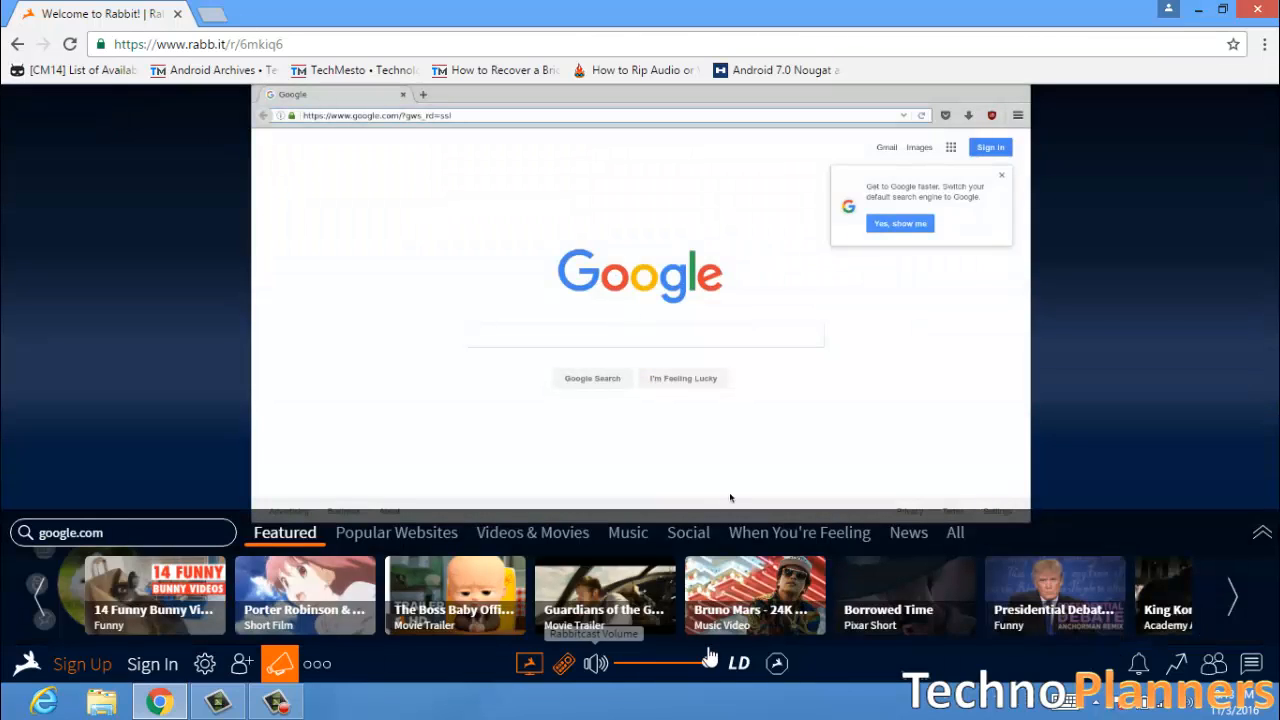
- Try the HD quality toggle and dismiss the Sign Up for HD prompt
{"action": "left_click", "coordinate": [739, 663]}
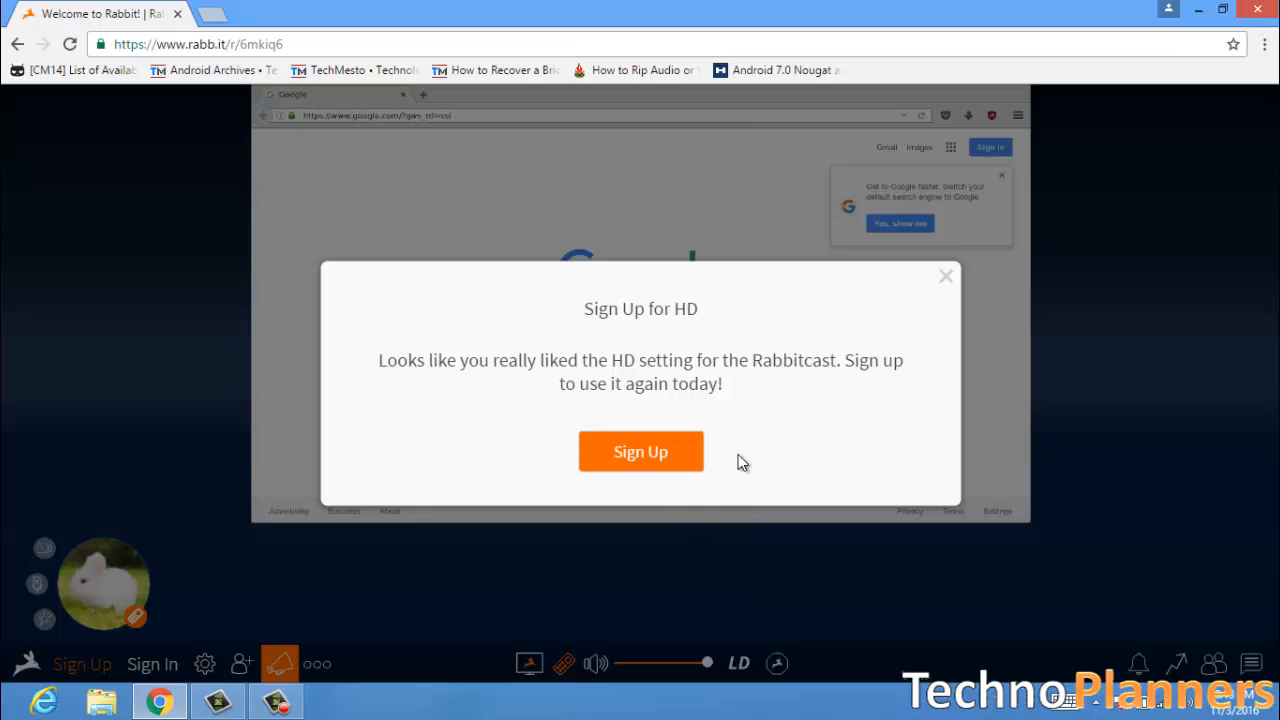
{"action": "mouse_move", "coordinate": [944, 276]}
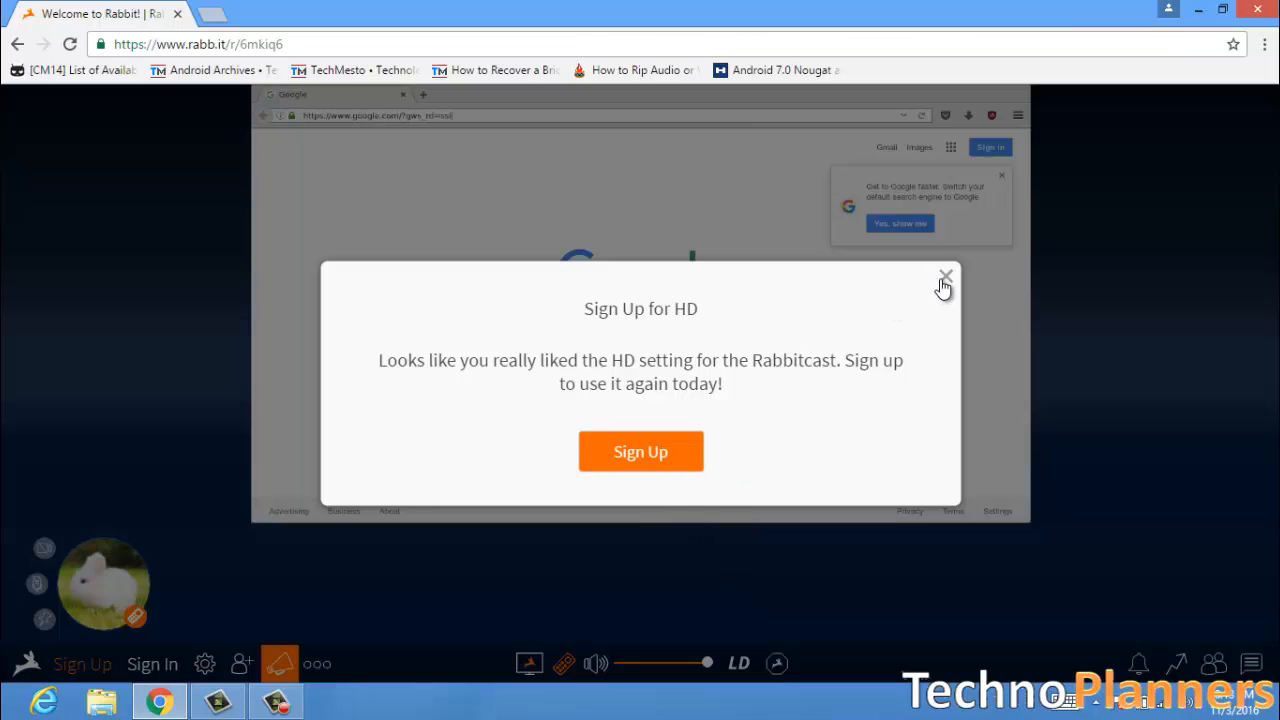
{"action": "left_click", "coordinate": [944, 276]}
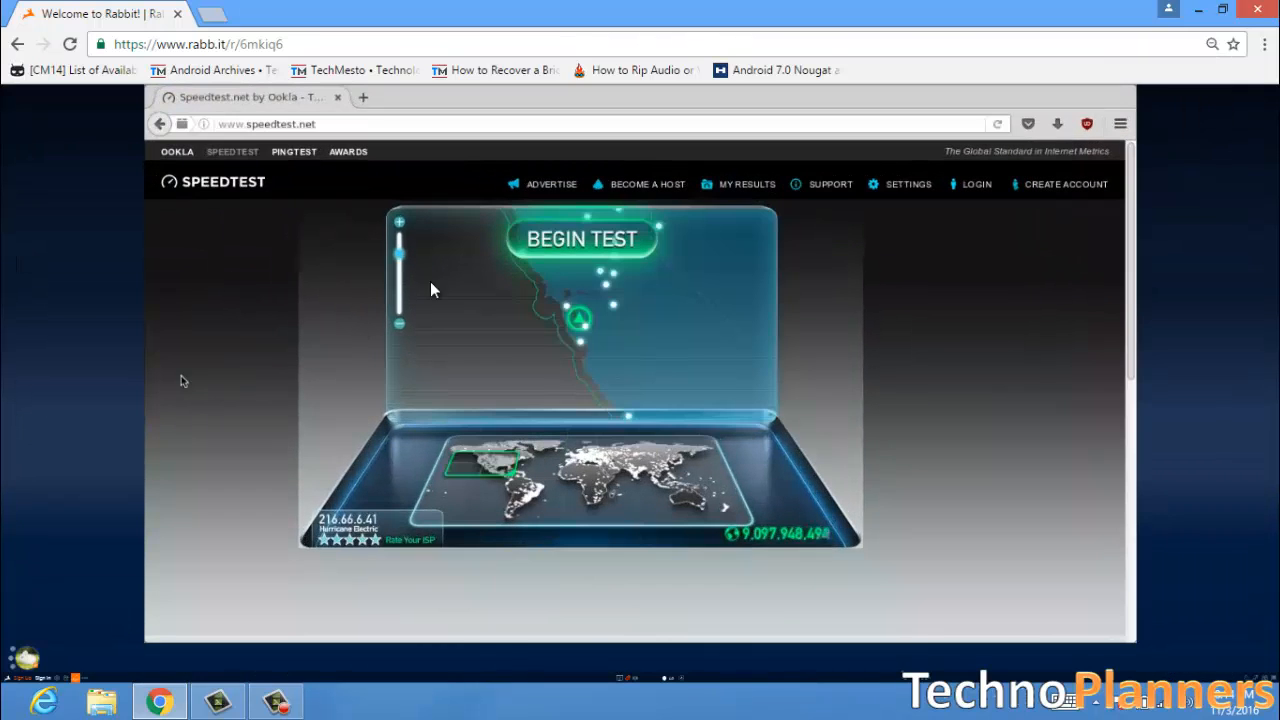
- Begin the speed test on speedtest.net in the cast browser
{"action": "left_click", "coordinate": [581, 238]}
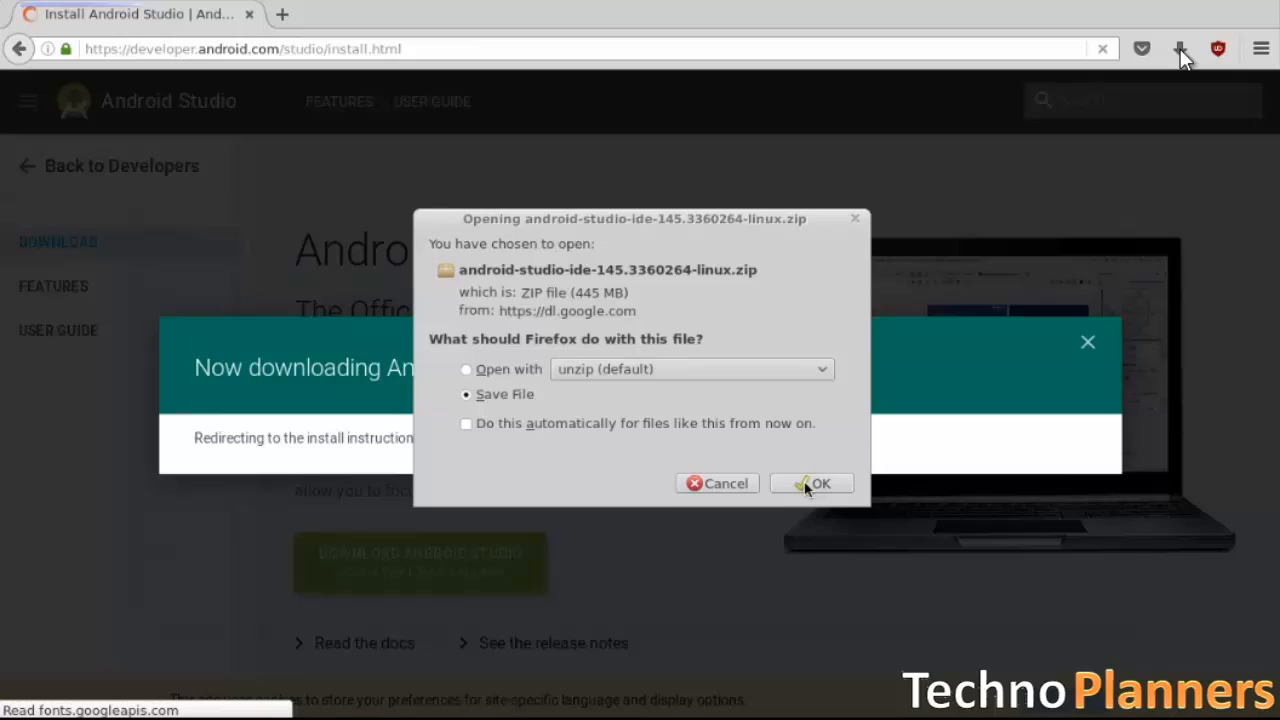
- Confirm Save File for the 445 MB Android Studio Linux zip
{"action": "left_click", "coordinate": [819, 483]}
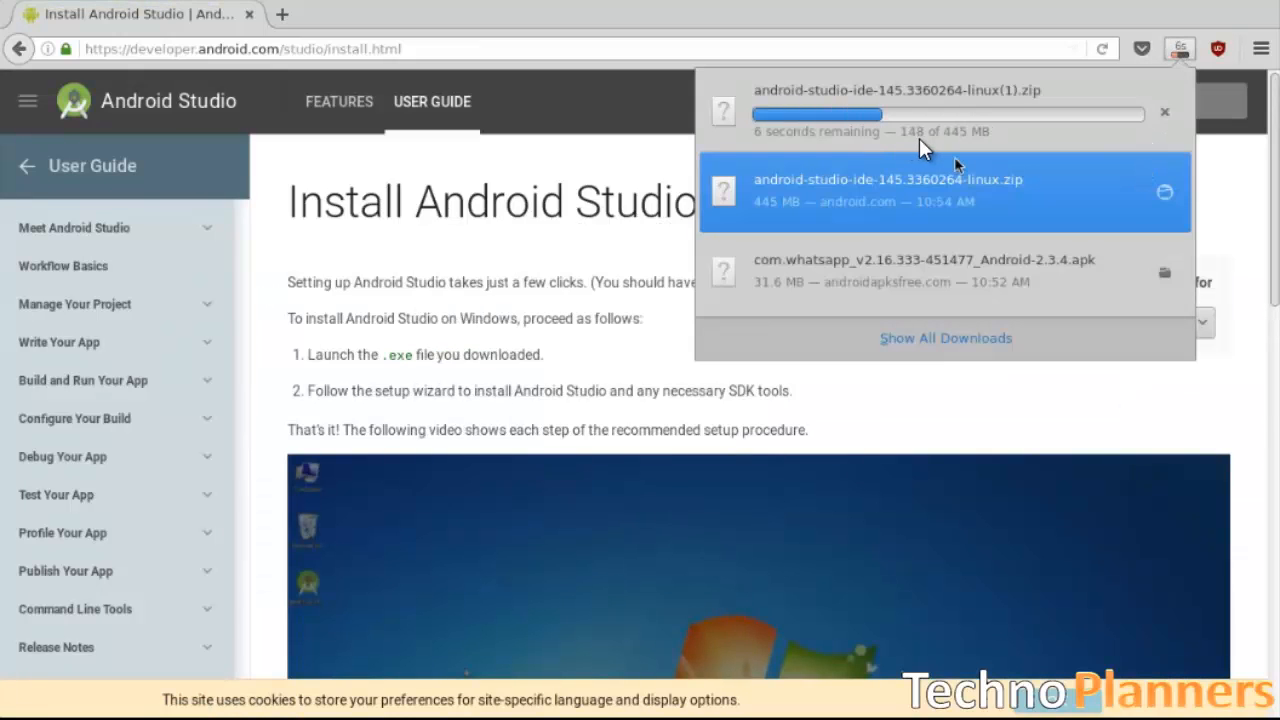
{"action": "mouse_move", "coordinate": [920, 148]}
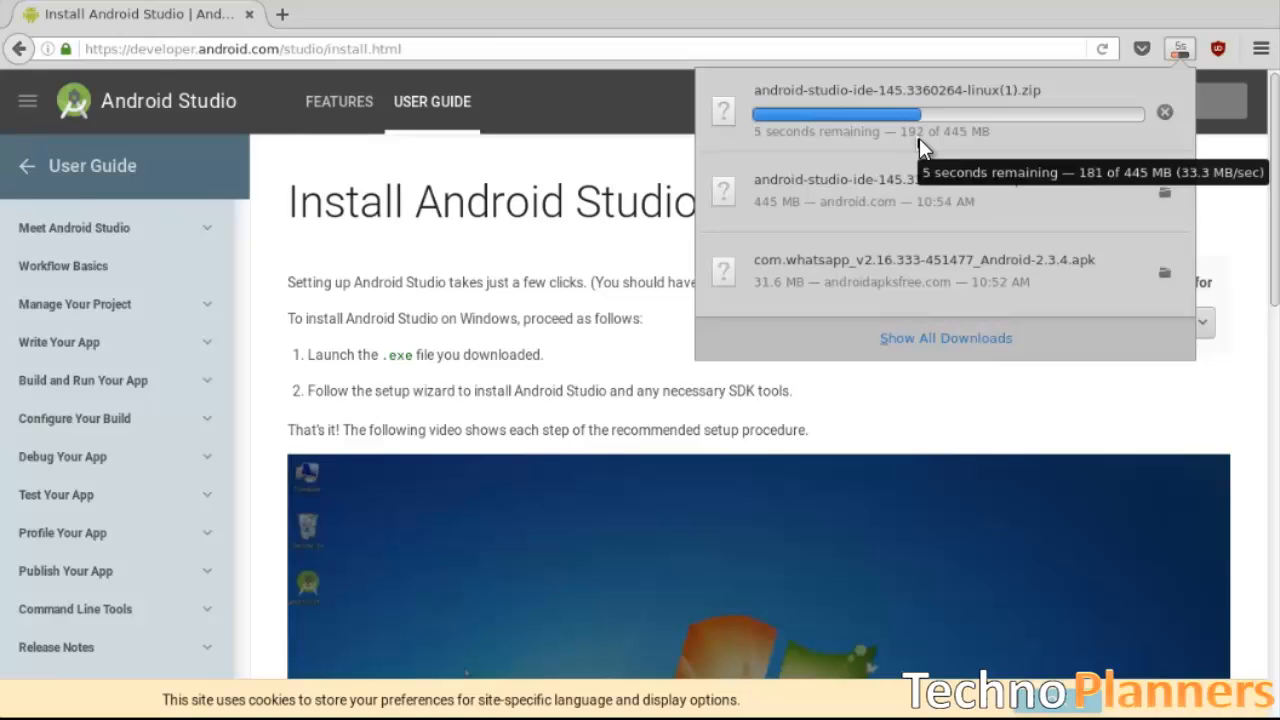